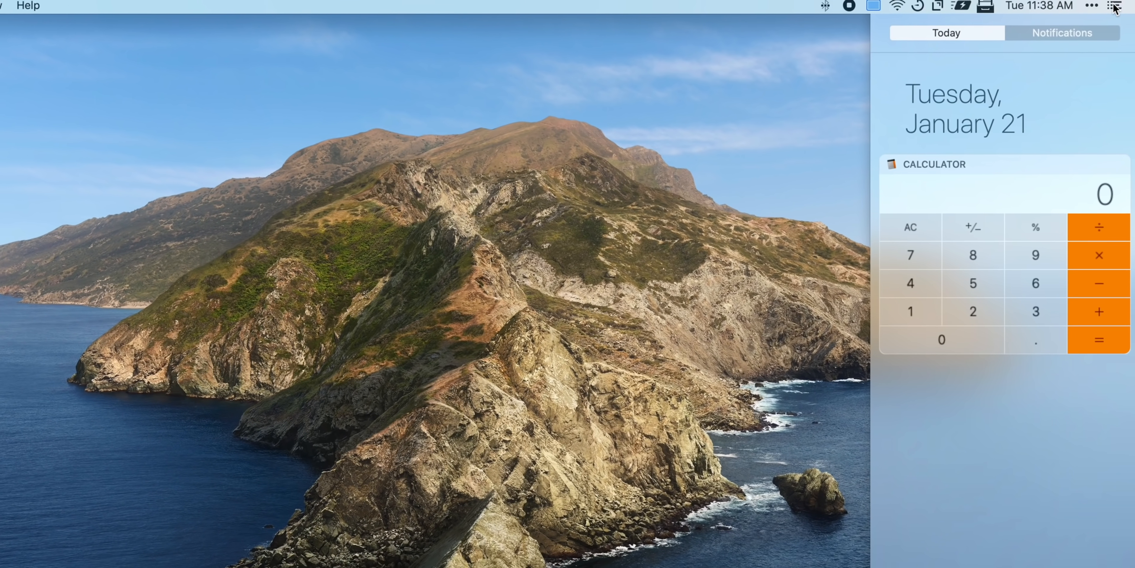
- Bring up getpocket.com's sign-up page and scroll past the Google and Email options
{"action": "left_click", "coordinate": [973, 282]}
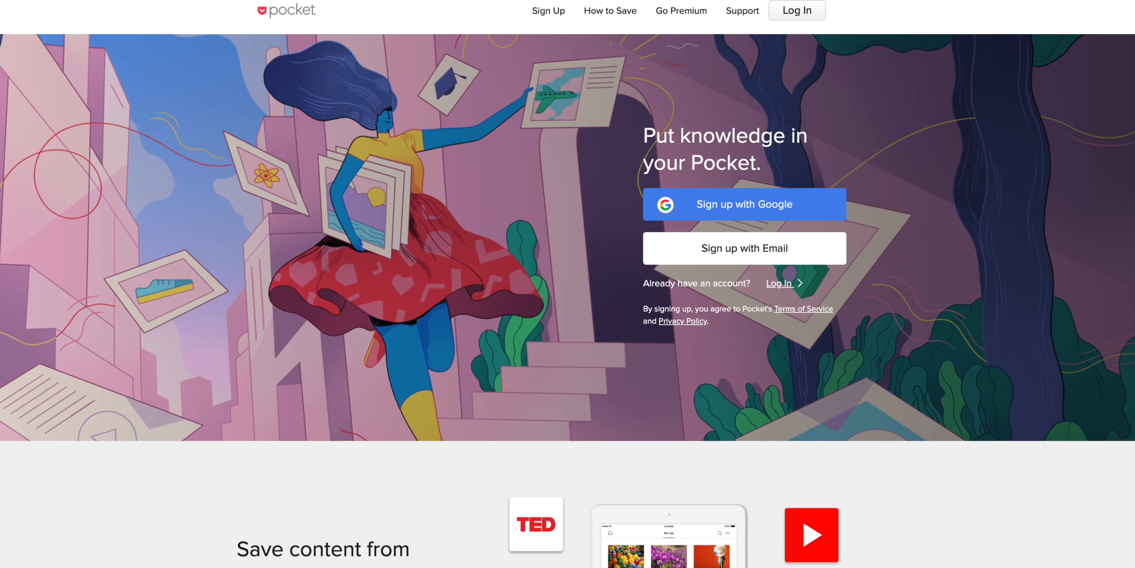
{"action": "scroll", "scroll_direction": "down", "scroll_amount": 3}
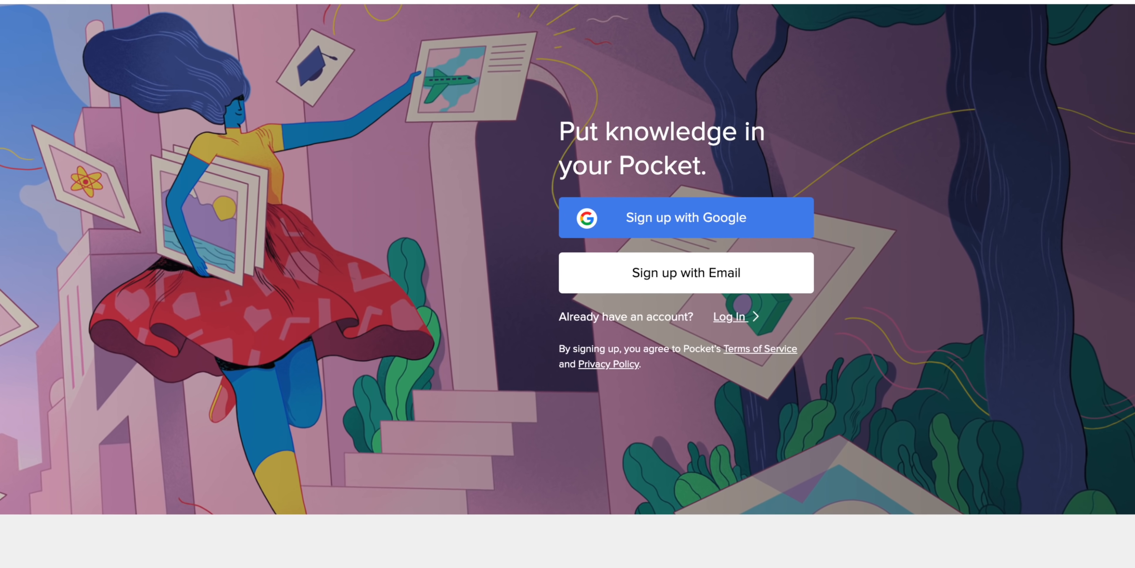